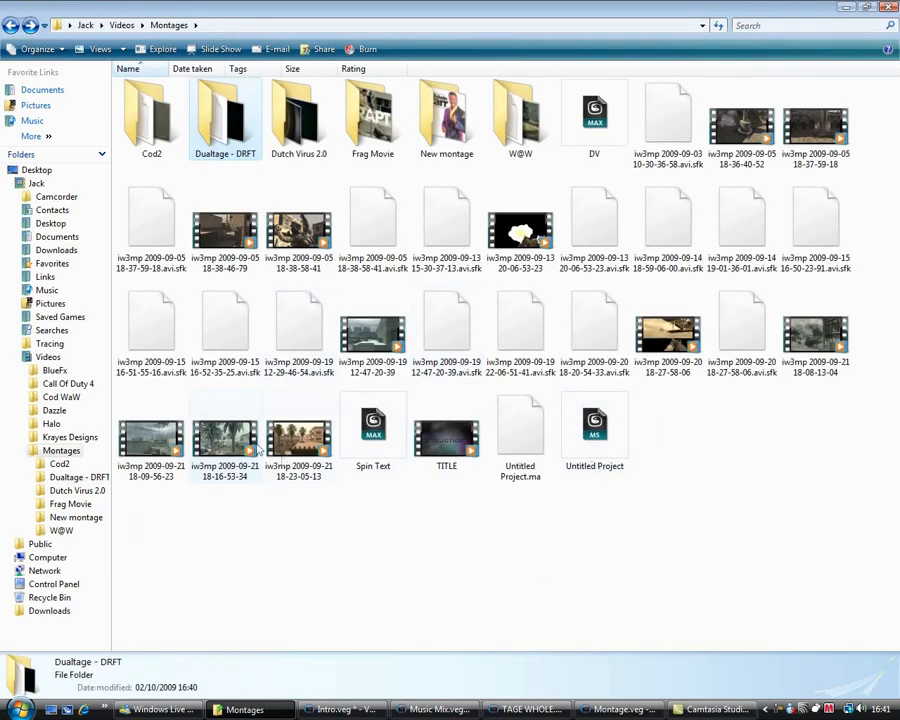
Open the Dualtage - DRFT project folder from Videos > Montages in Windows Explorer
click(298, 225)
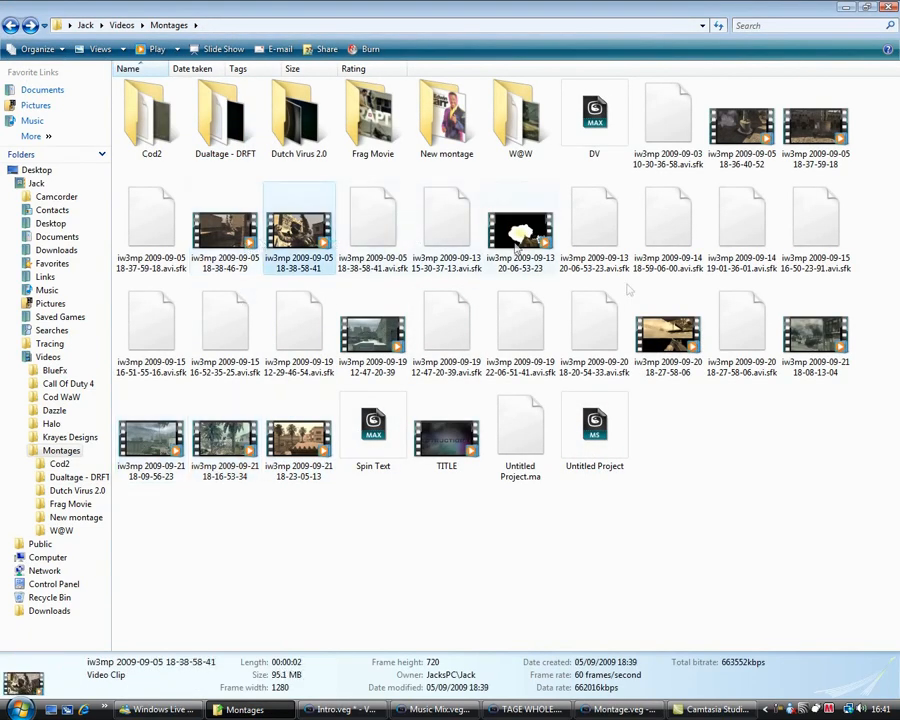
click(815, 335)
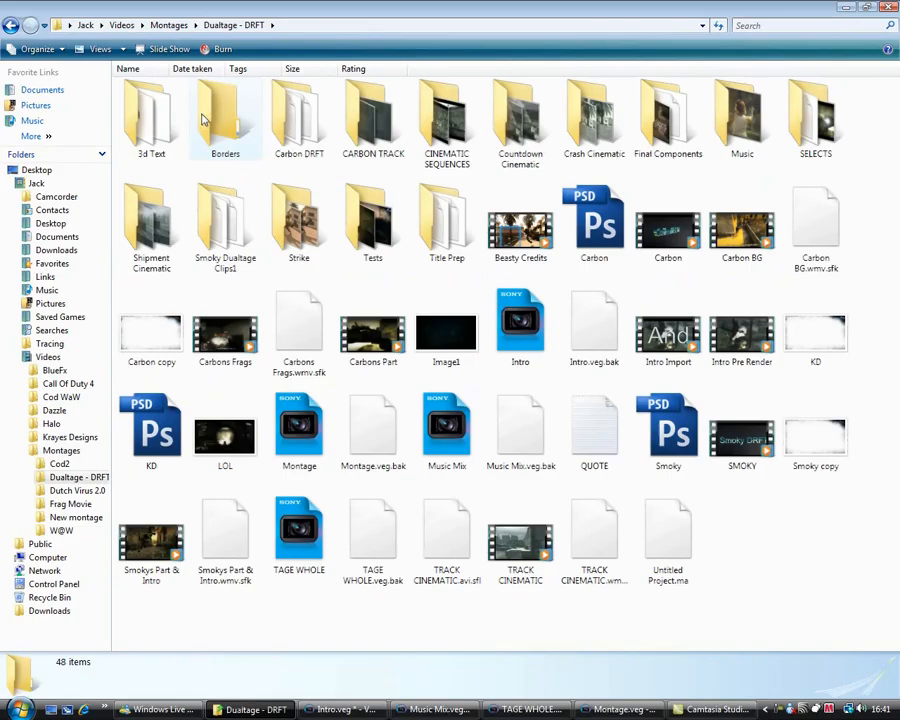
Switch to Intro.veg, set the preview to Draft quality, and play the opening titles
click(618, 709)
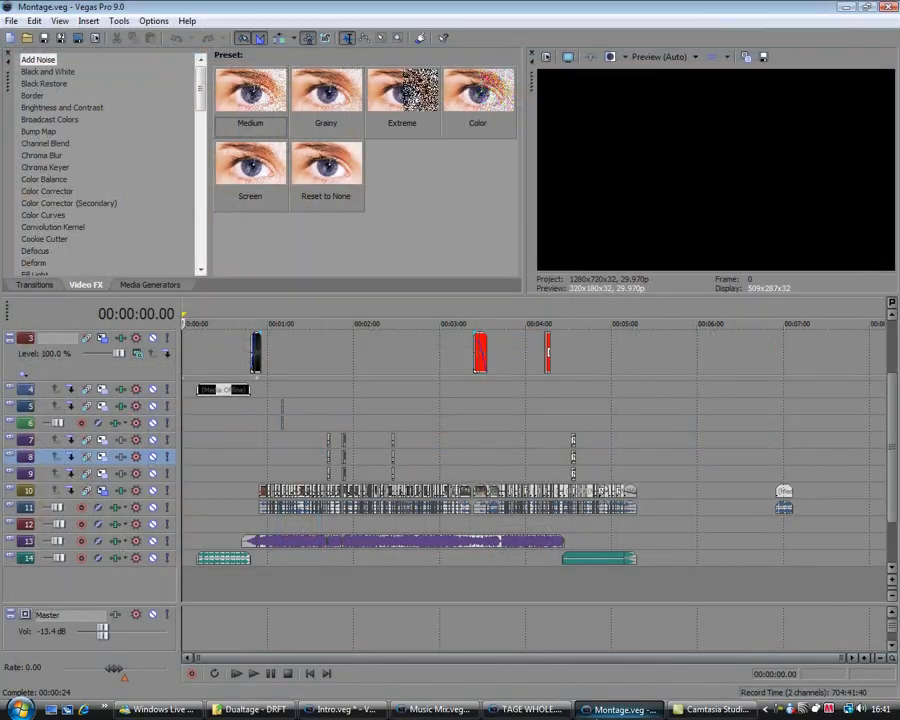
click(250, 710)
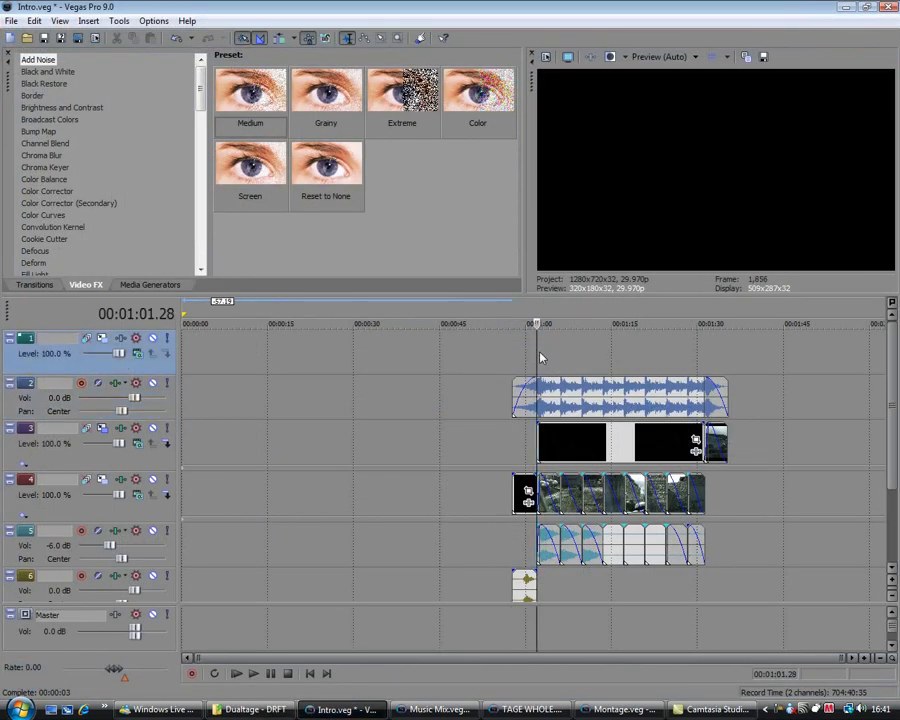
click(665, 56)
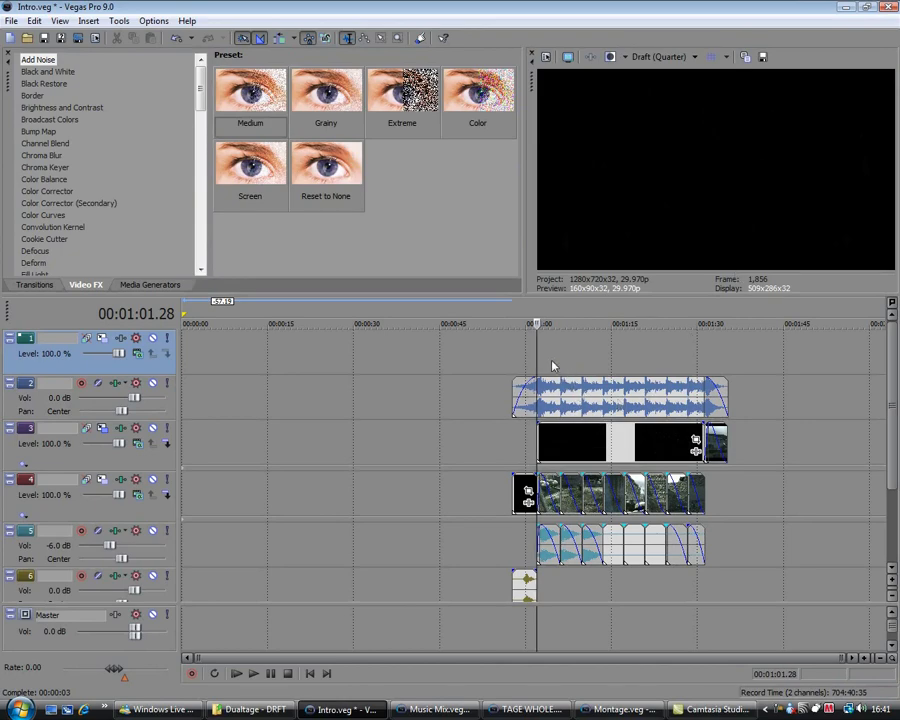
click(236, 673)
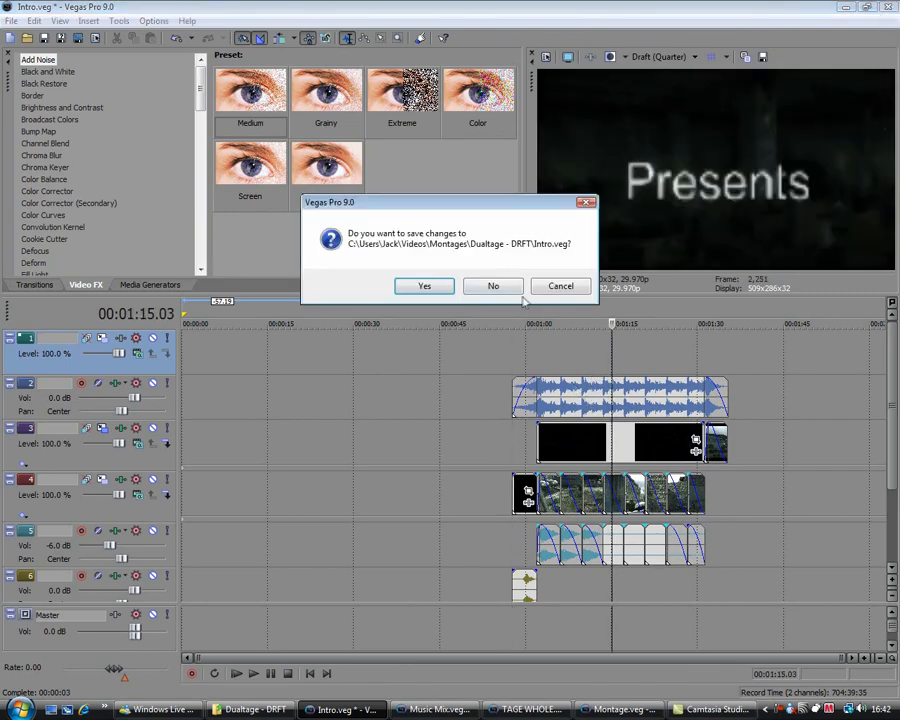
Close Intro.veg without saving and switch to the Montage.veg project
click(493, 286)
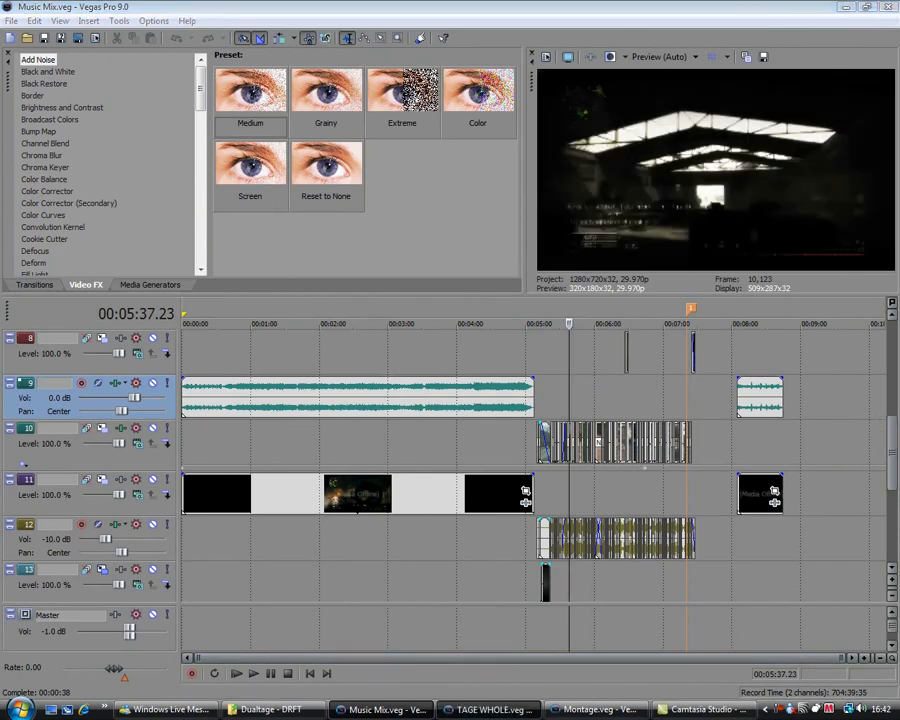
click(595, 709)
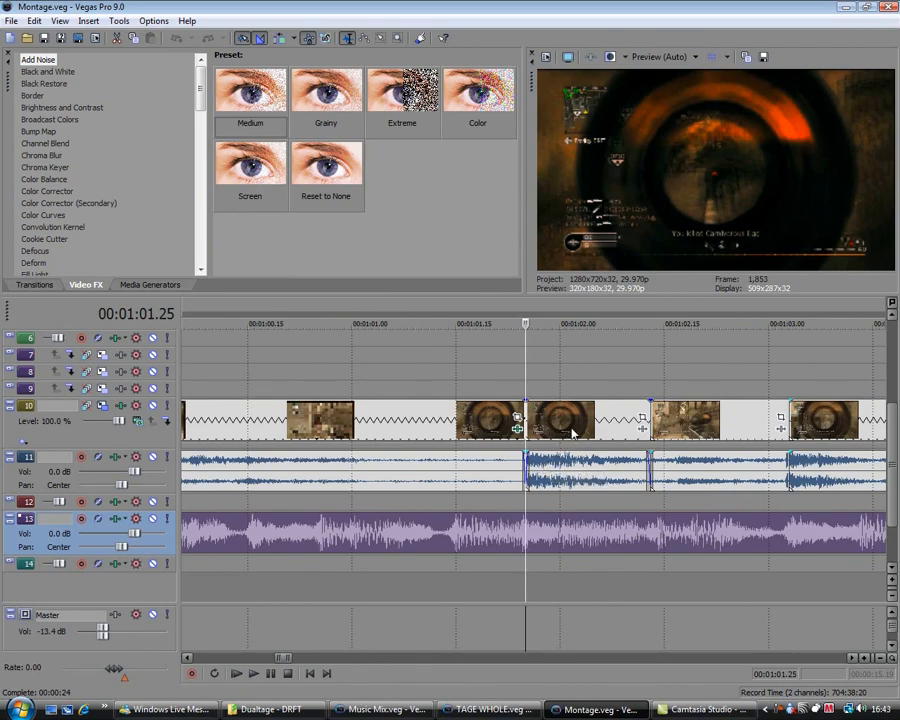
mouse_move(518, 392)
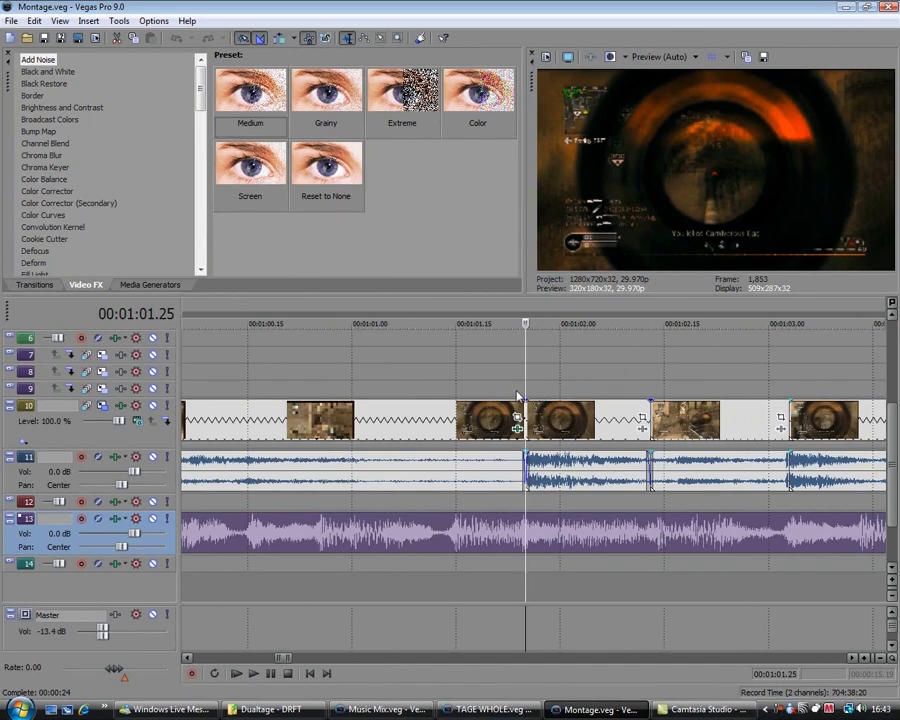
mouse_move(530, 388)
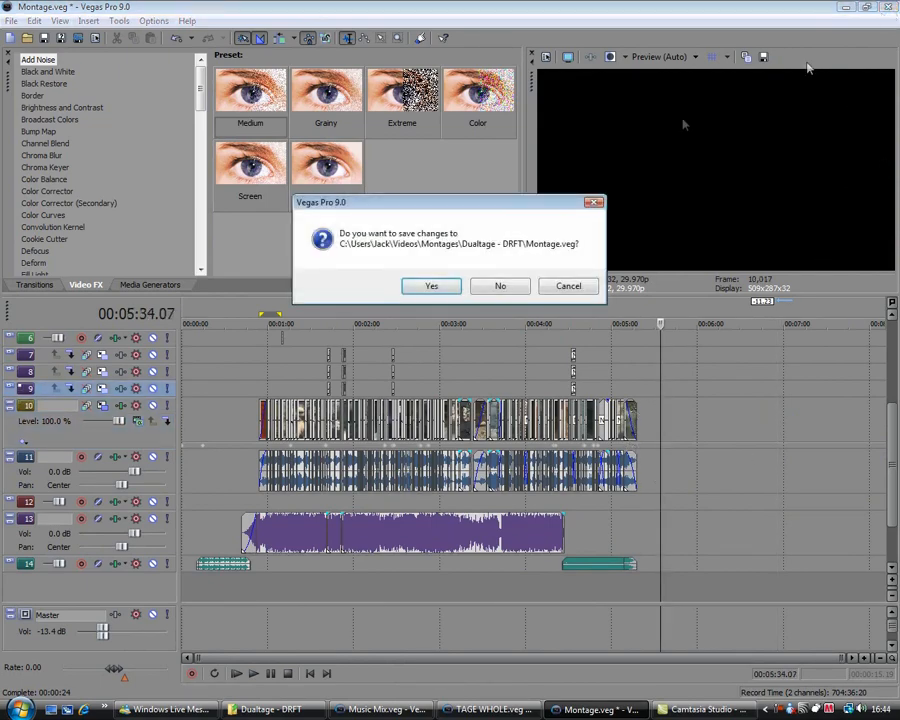
Decline saving changes so Montage.veg closes
click(500, 285)
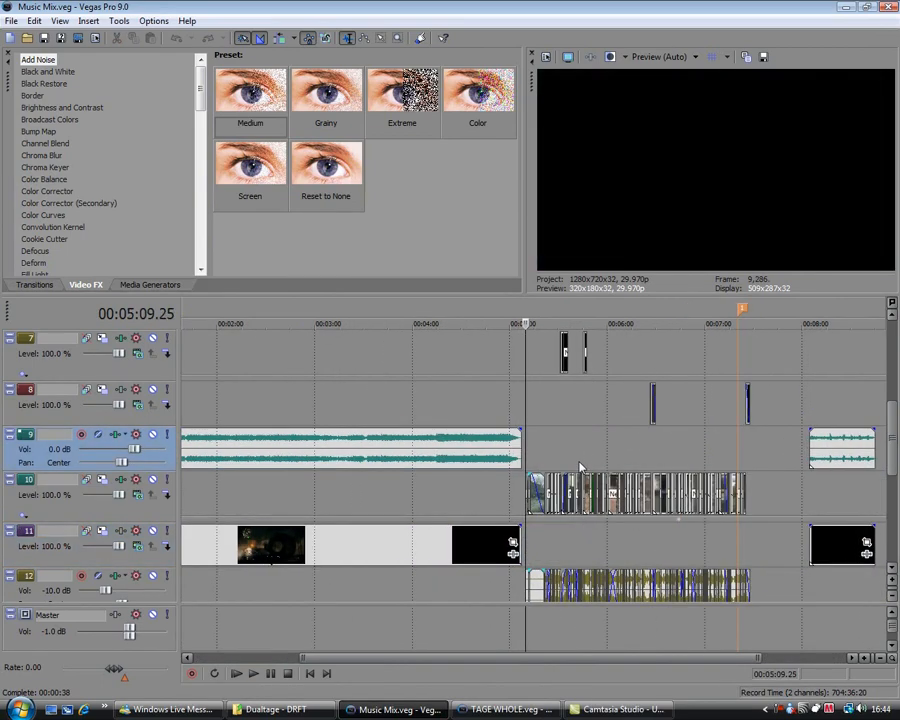
mouse_move(568, 386)
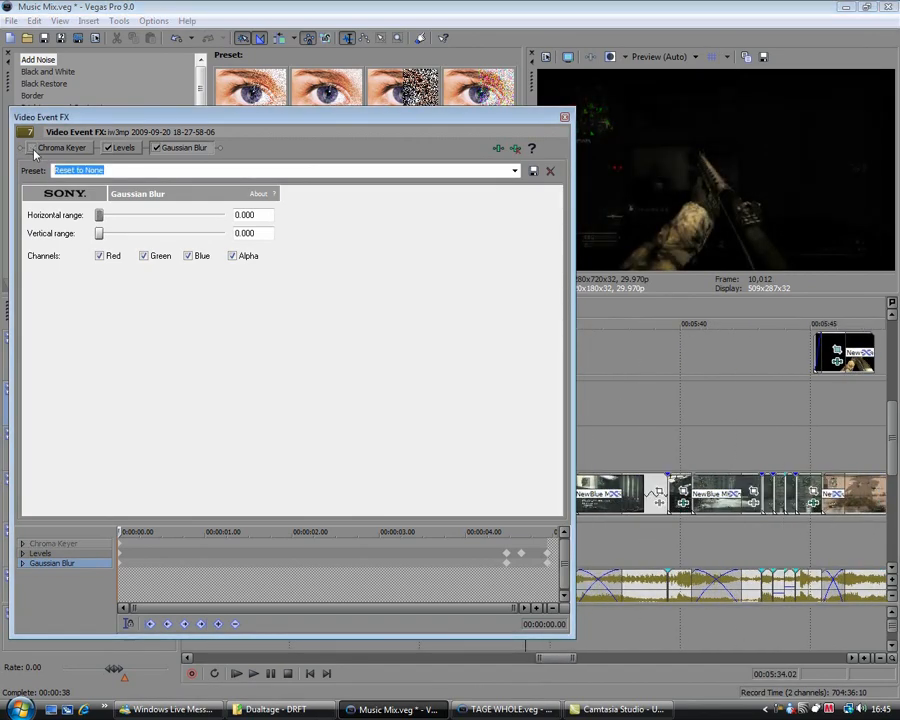
View the Chroma Keyer, Levels and Gaussian Blur settings in Video Event FX
click(61, 147)
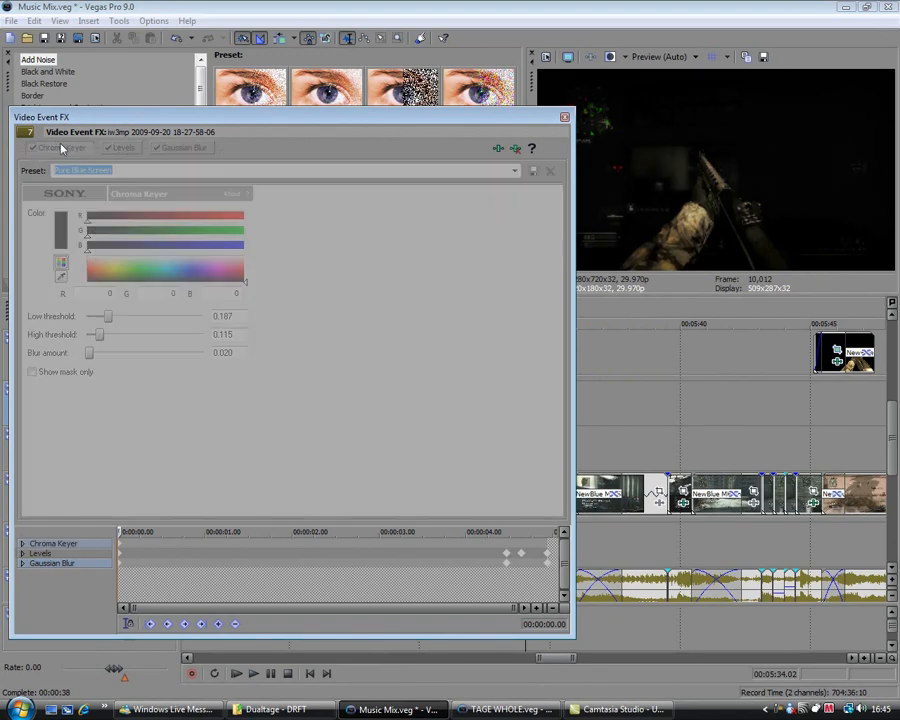
click(123, 147)
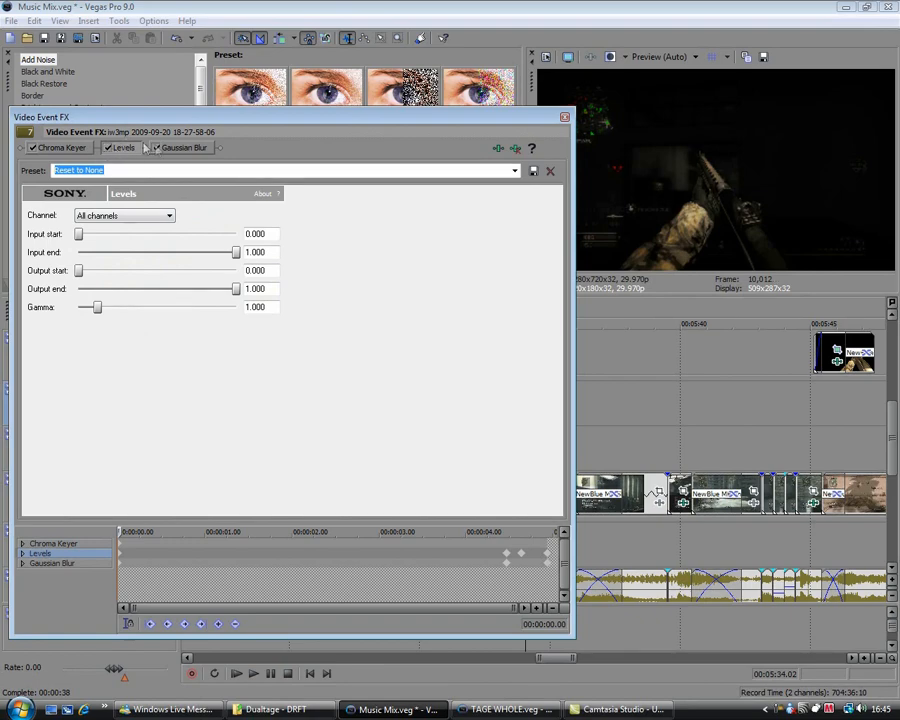
click(183, 147)
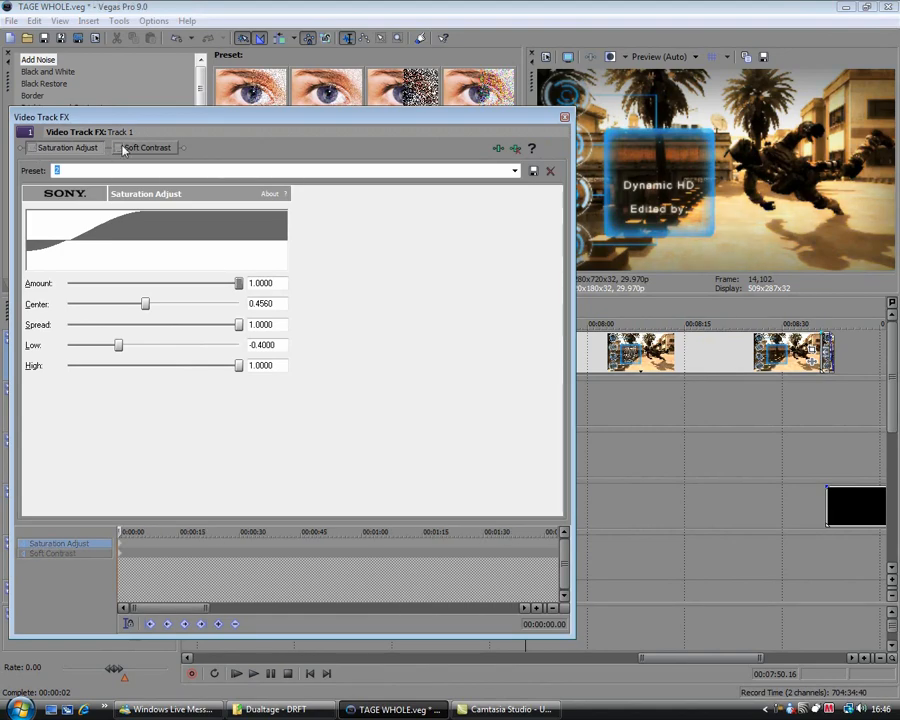
View the Soft Contrast settings in Track 1's Video Track FX
click(119, 147)
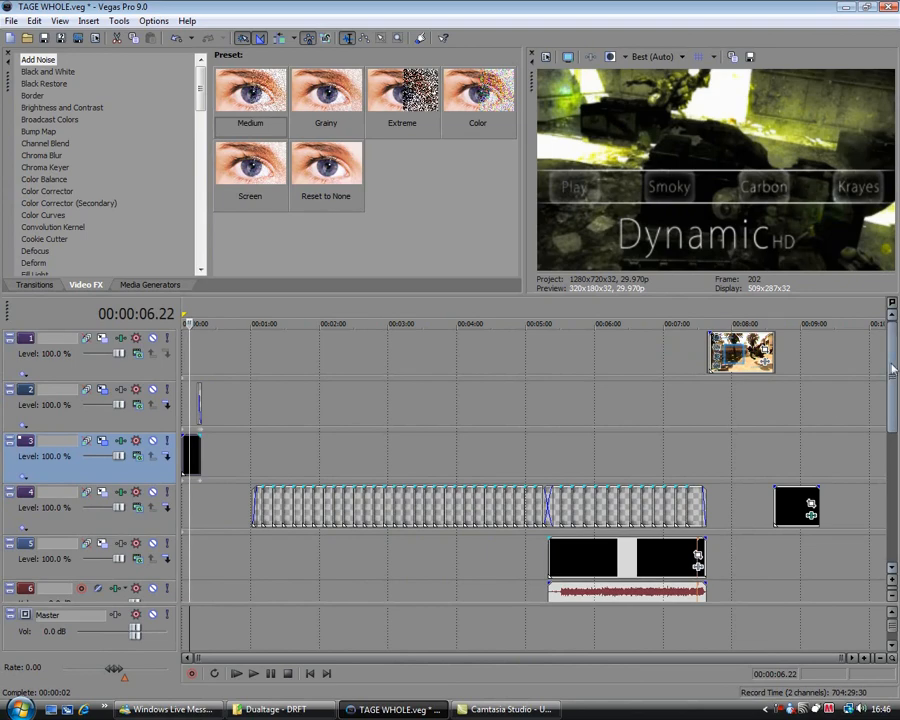
Close TAGE WHOLE.veg and answer the unsaved-changes prompt to exit Vegas
scroll(down, 3)
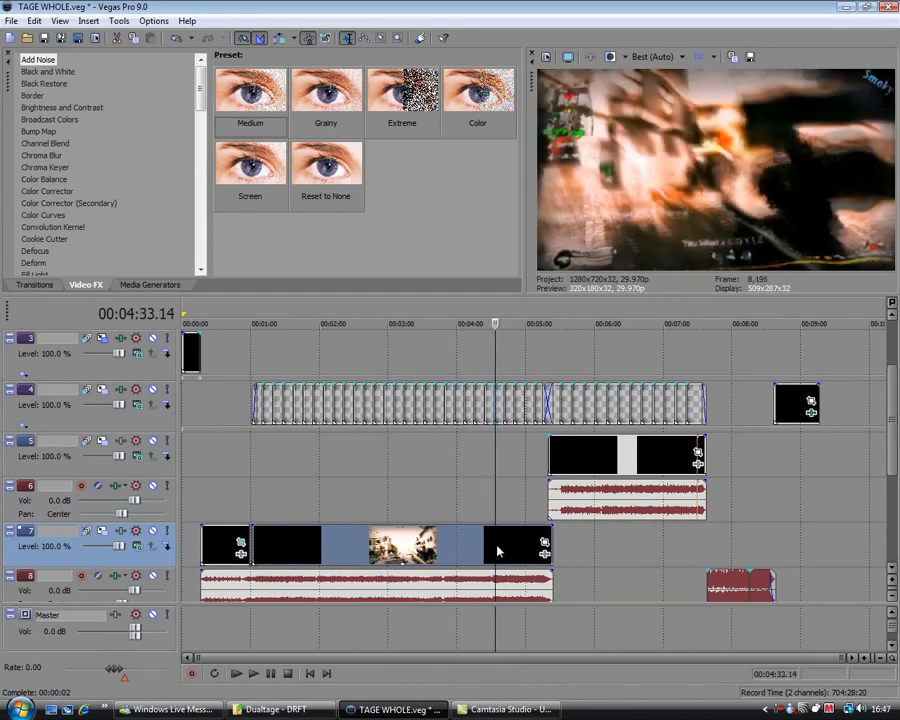
click(888, 7)
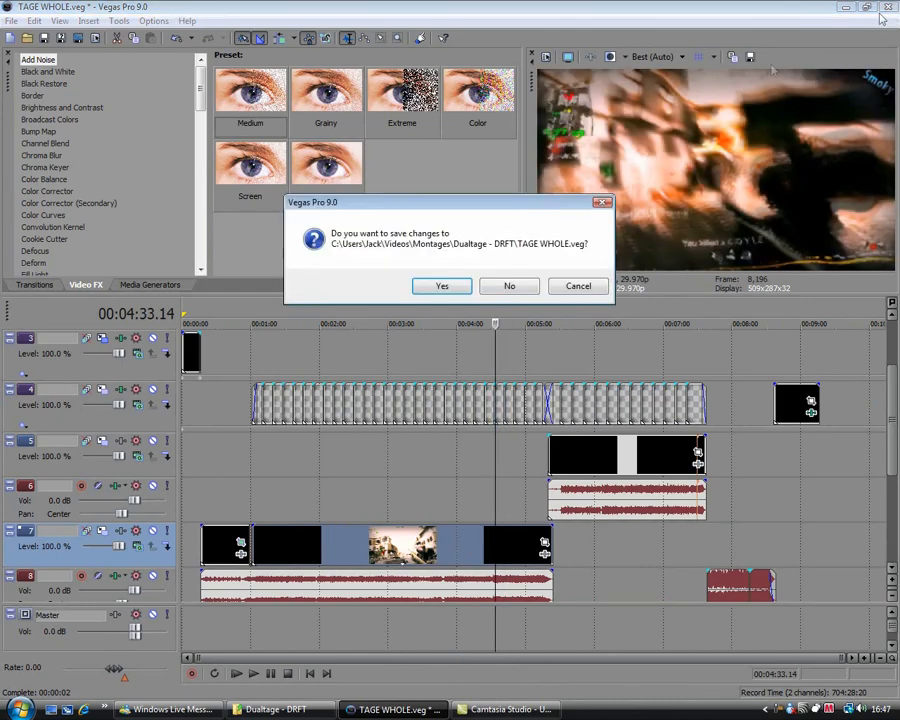
click(509, 286)
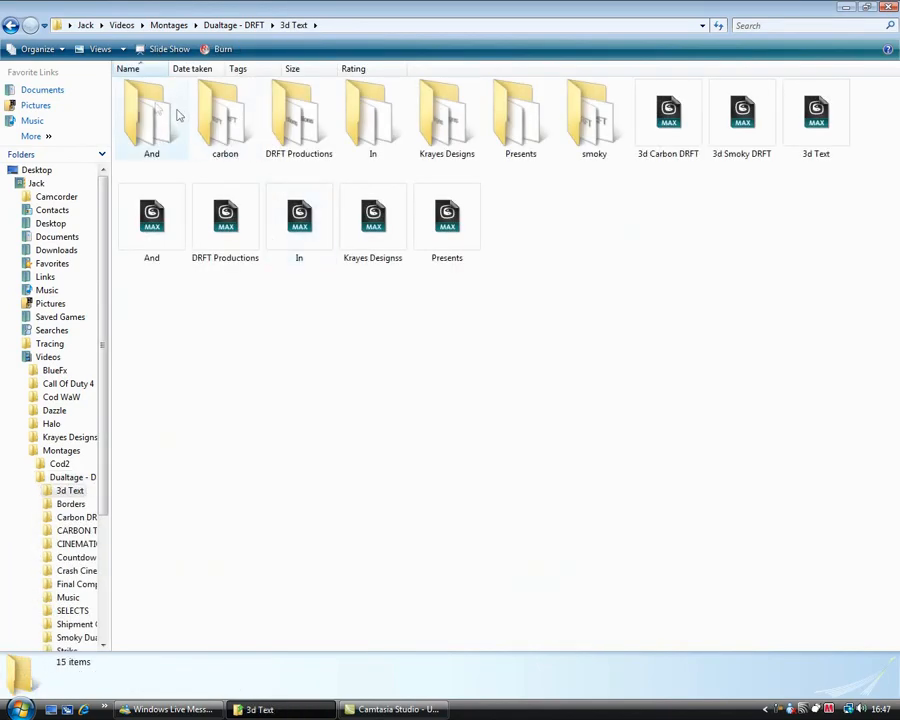
Look inside the And frames folder, then go back to Dualtage - DRFT
double_click(151, 115)
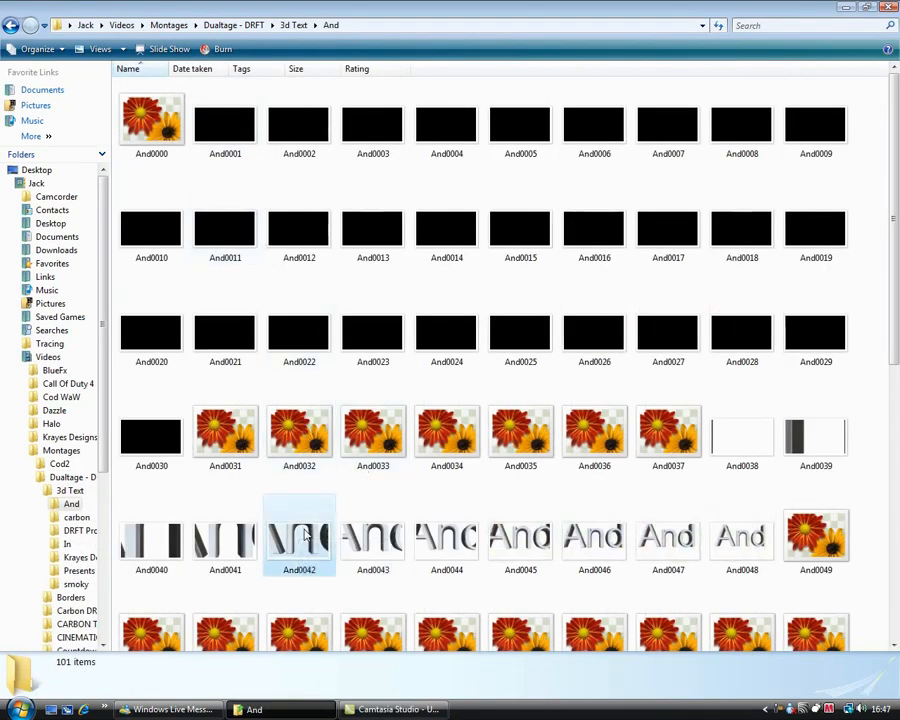
double_click(299, 537)
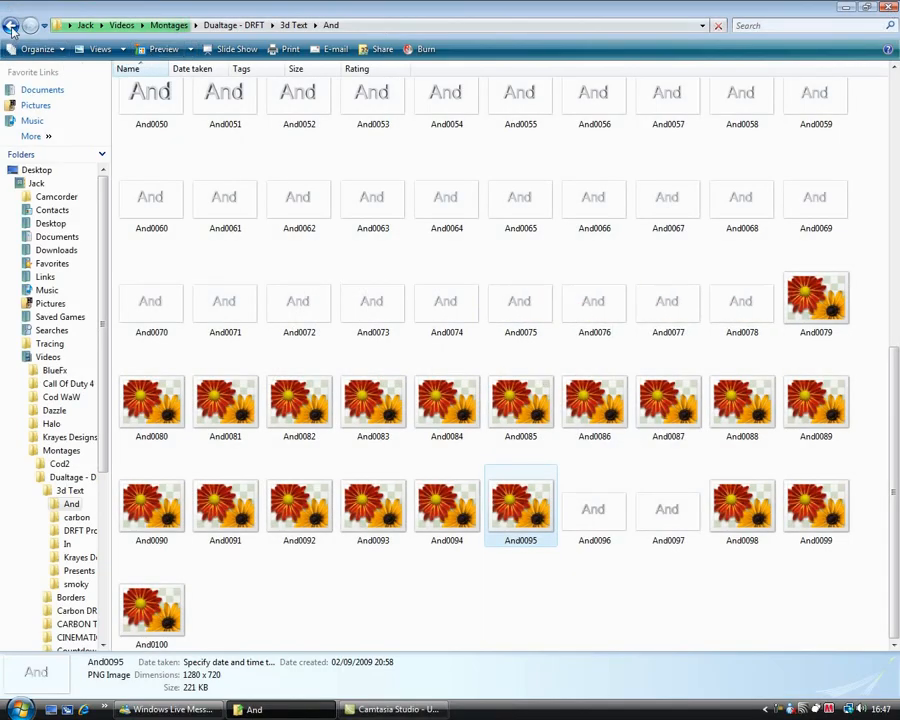
click(13, 25)
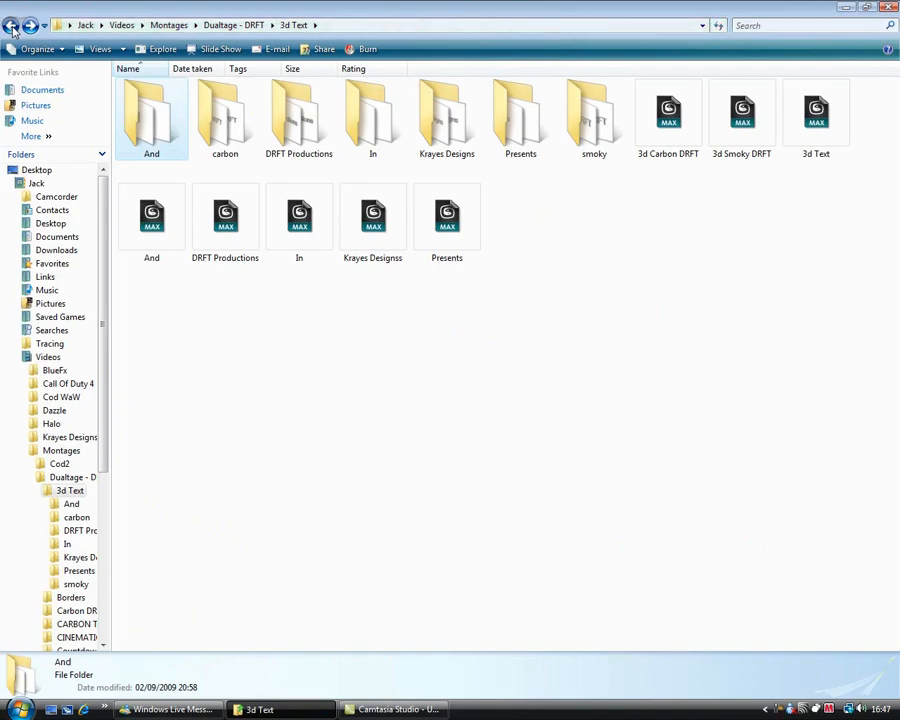
click(13, 25)
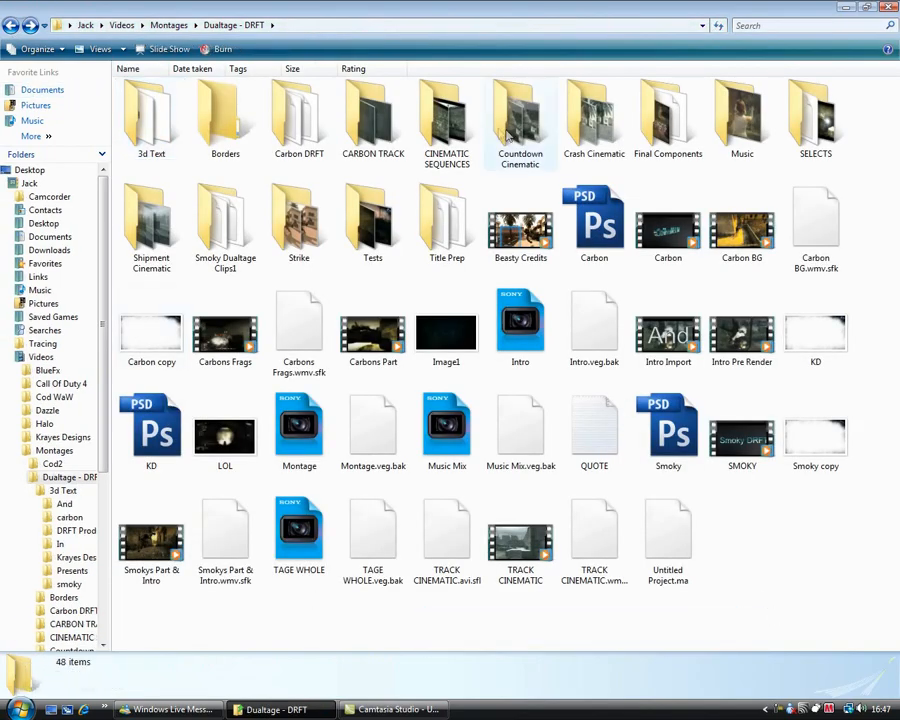
Browse the Countdown Cinematic and Crash Cinematic rendered PNG frame folders
double_click(520, 113)
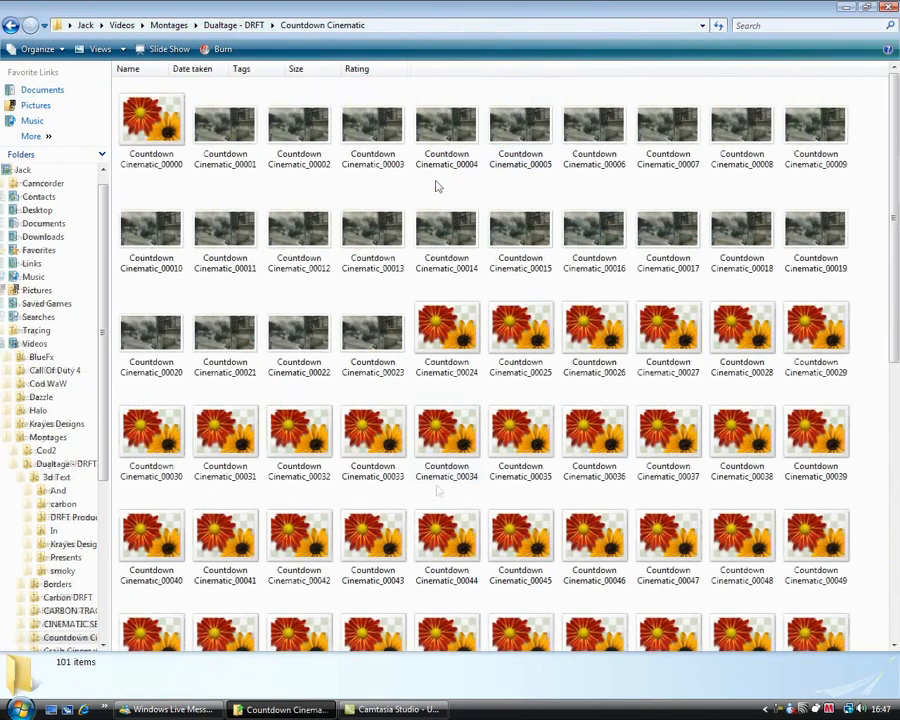
scroll(down, 3)
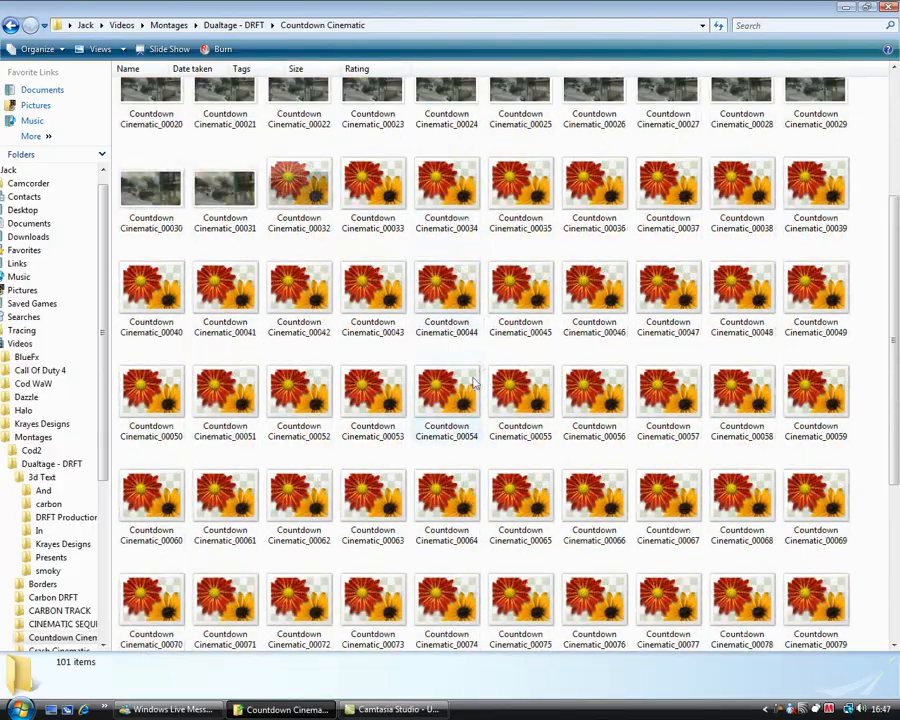
double_click(446, 390)
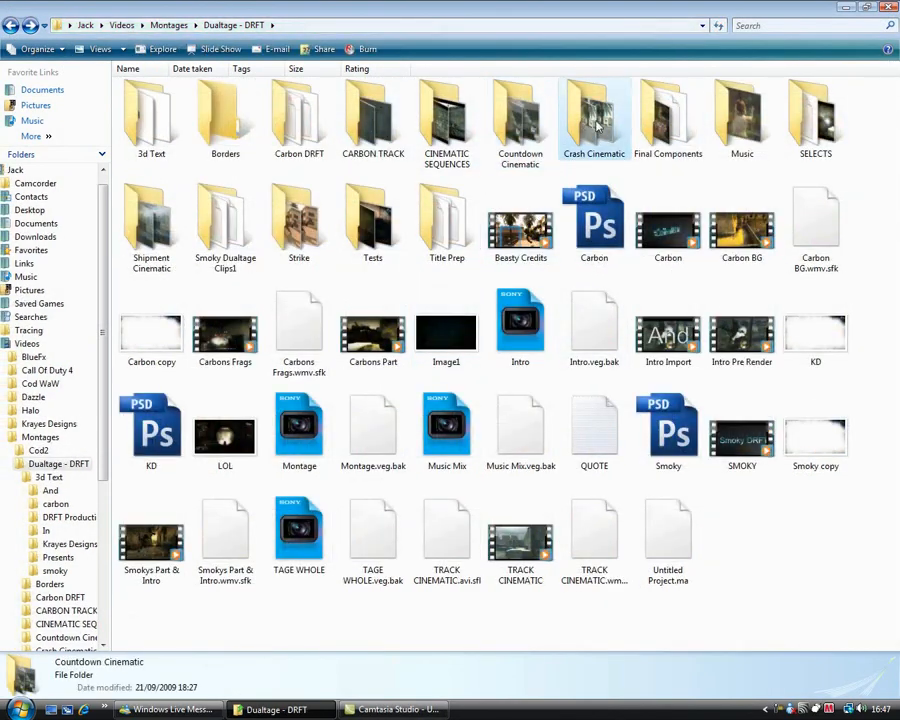
double_click(594, 115)
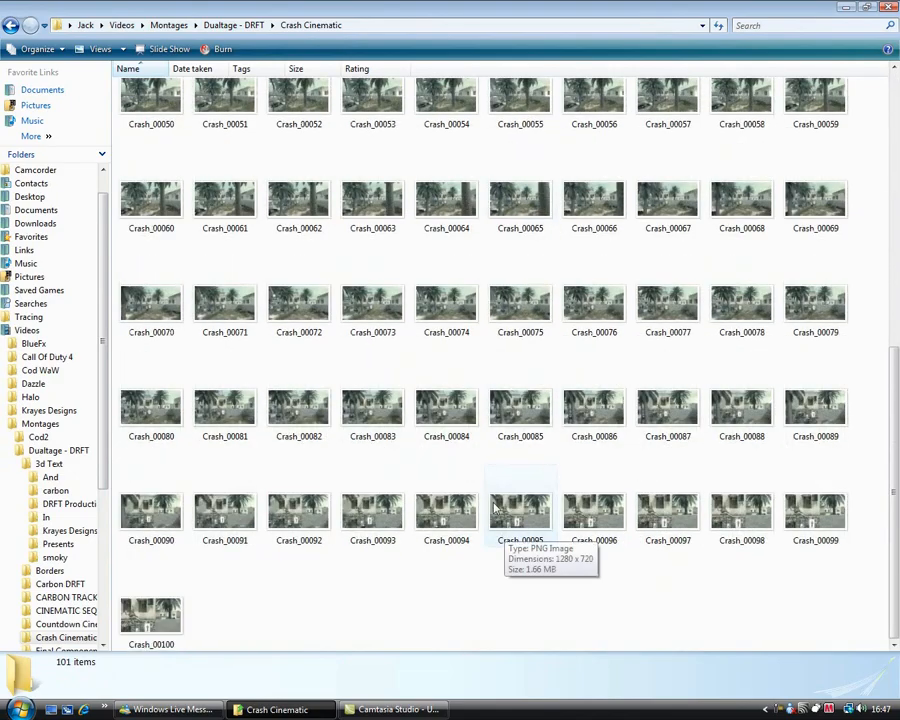
double_click(519, 510)
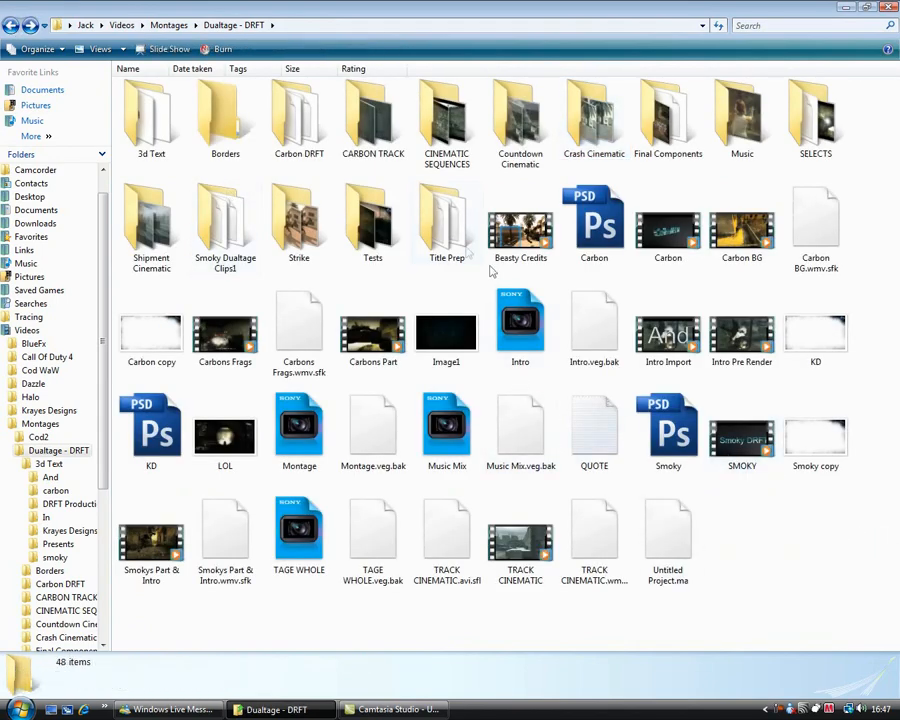
click(225, 330)
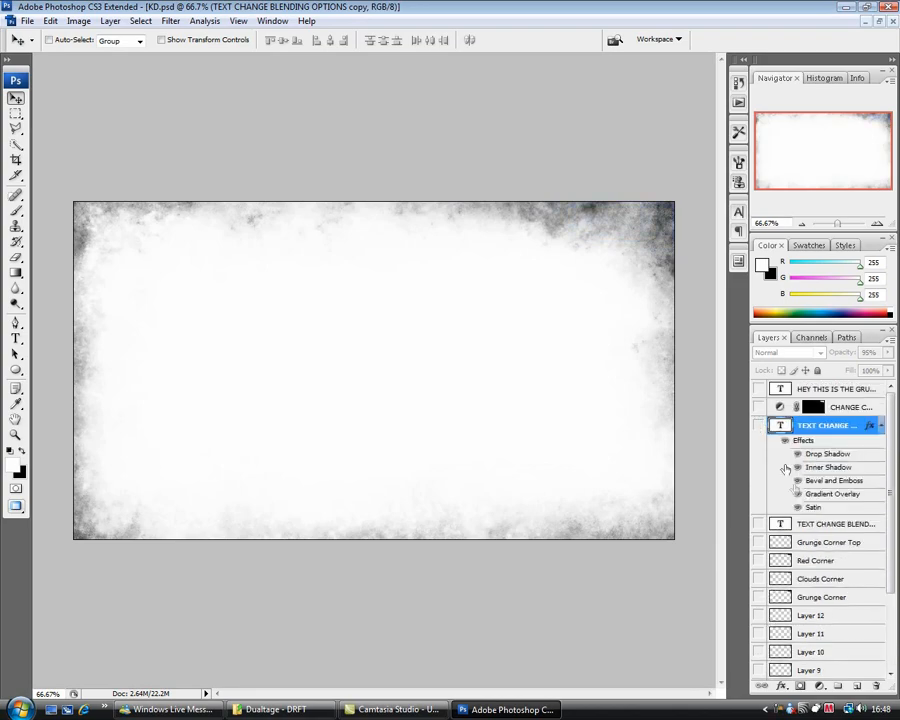
Scroll through KD.psd's layers and text-layer effects in Photoshop
scroll(down, 3)
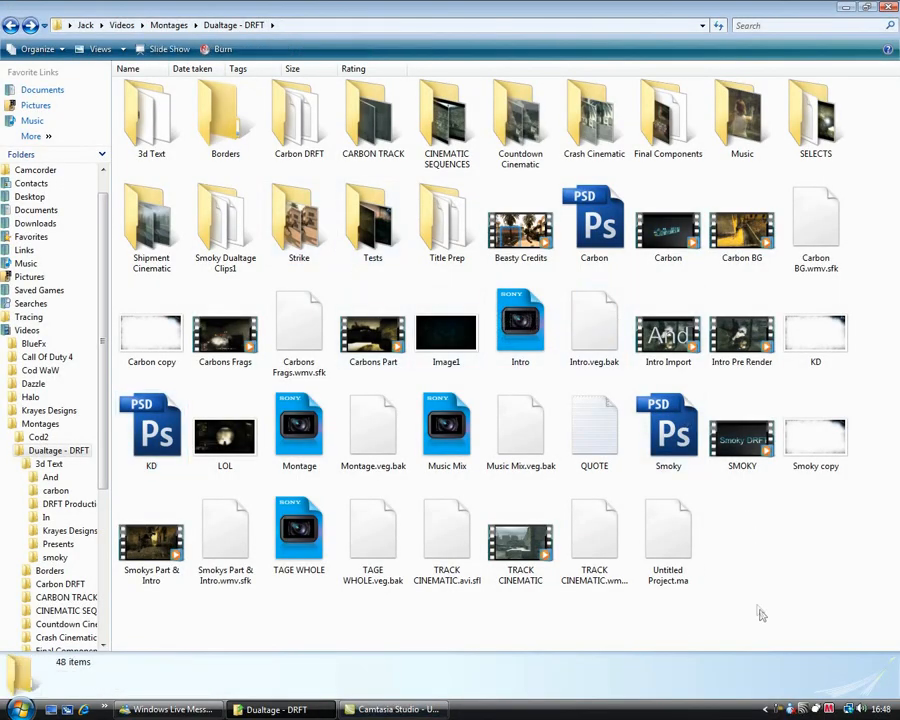
mouse_move(405, 512)
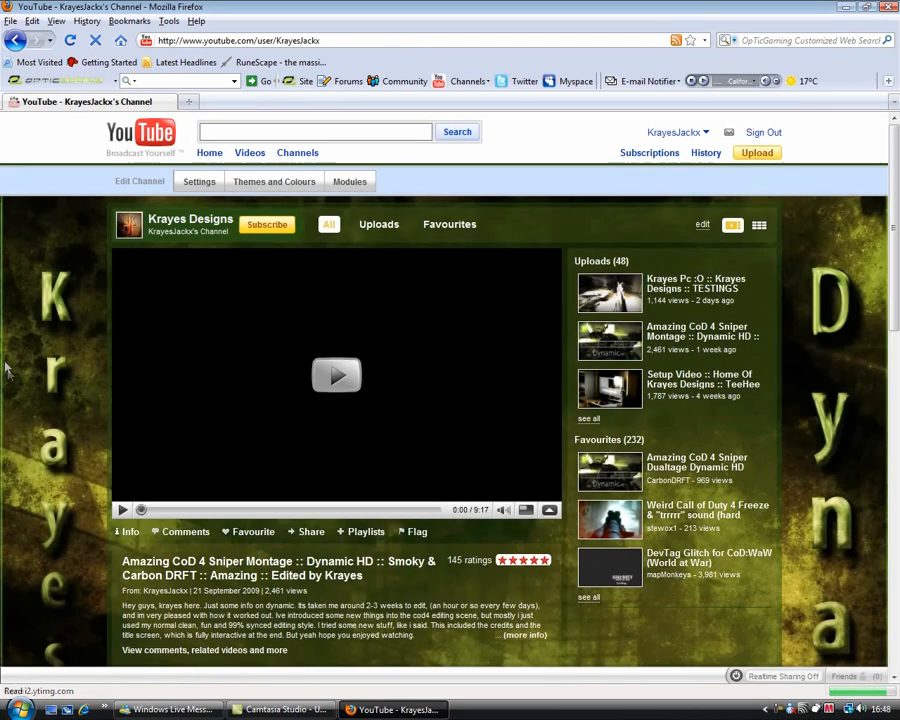
Scroll the channel page down to the Profile, Channel Comments and subscriptions sections
scroll(down, 3)
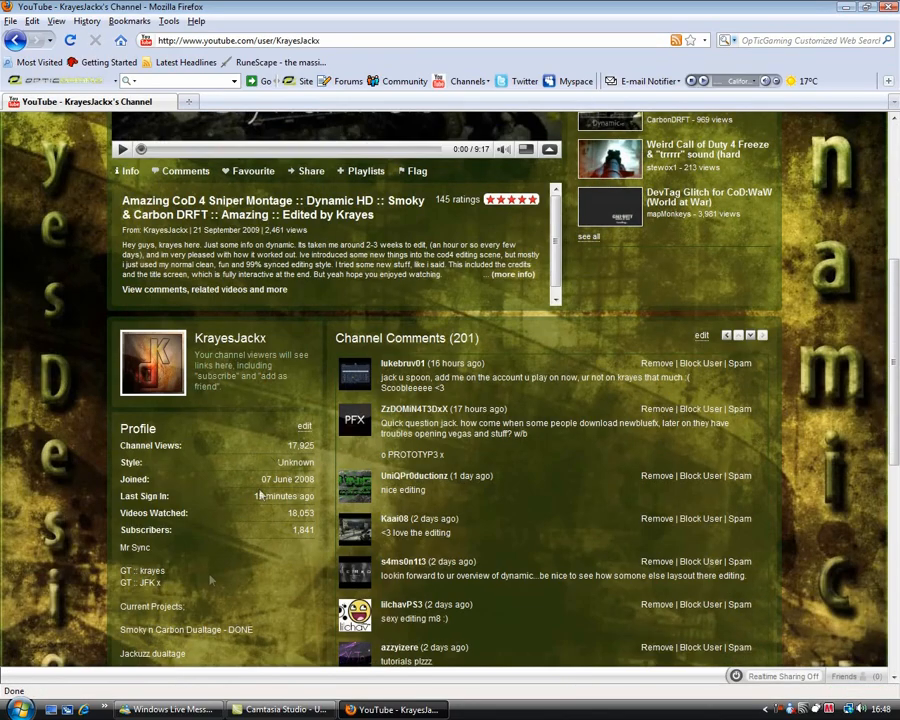
scroll(down, 3)
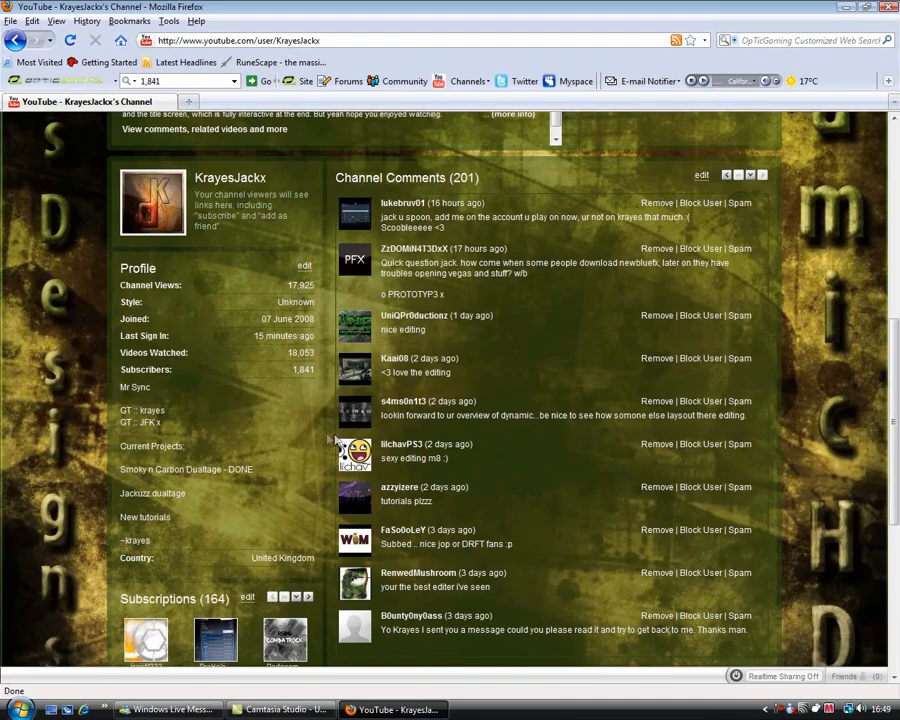
scroll(down, 3)
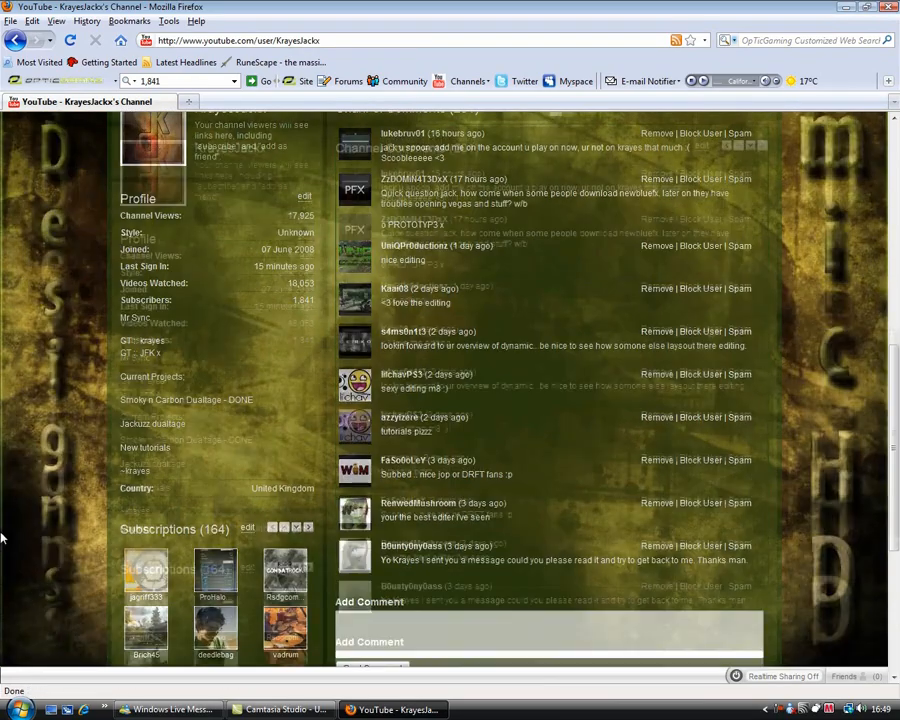